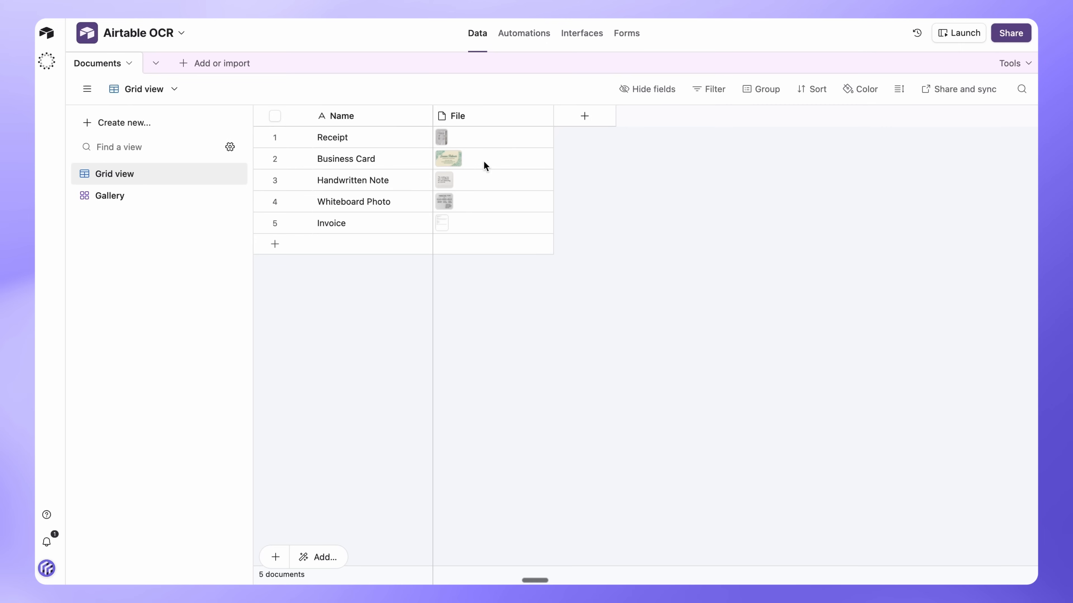
{"action": "mouse_move", "coordinate": [457, 159]}
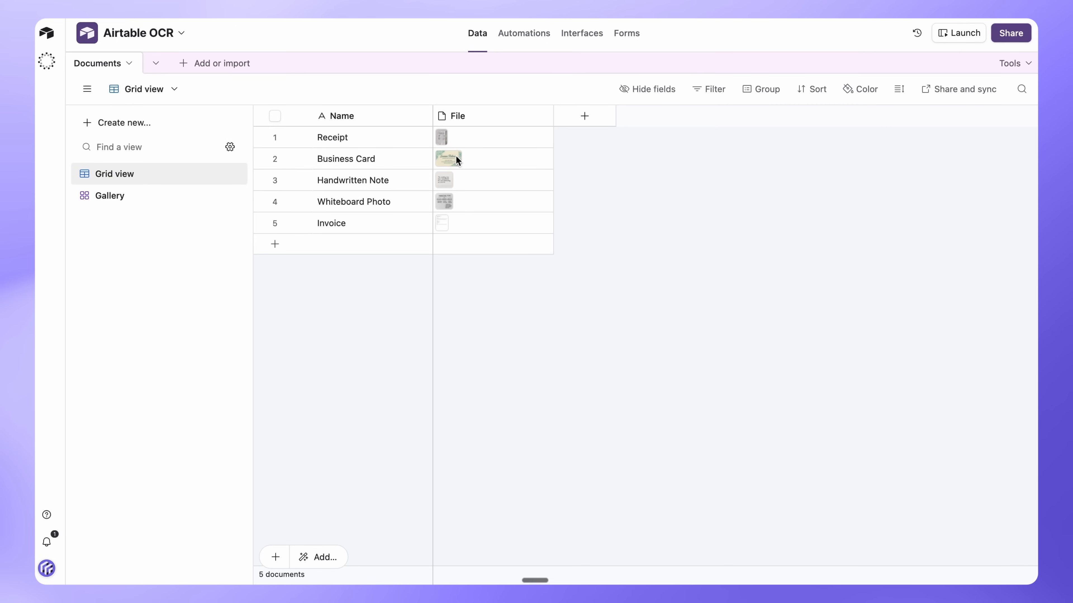
- After a glance at the gallery view, add a Long text field named 'Extracted text' to Documents
{"action": "left_click", "coordinate": [112, 195]}
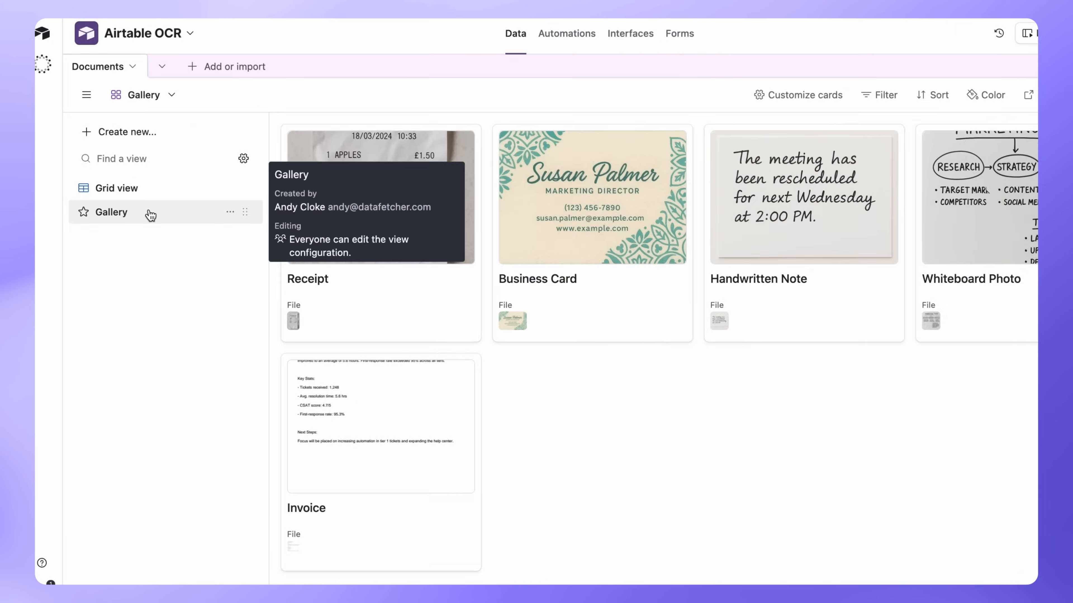
{"action": "left_click", "coordinate": [116, 188]}
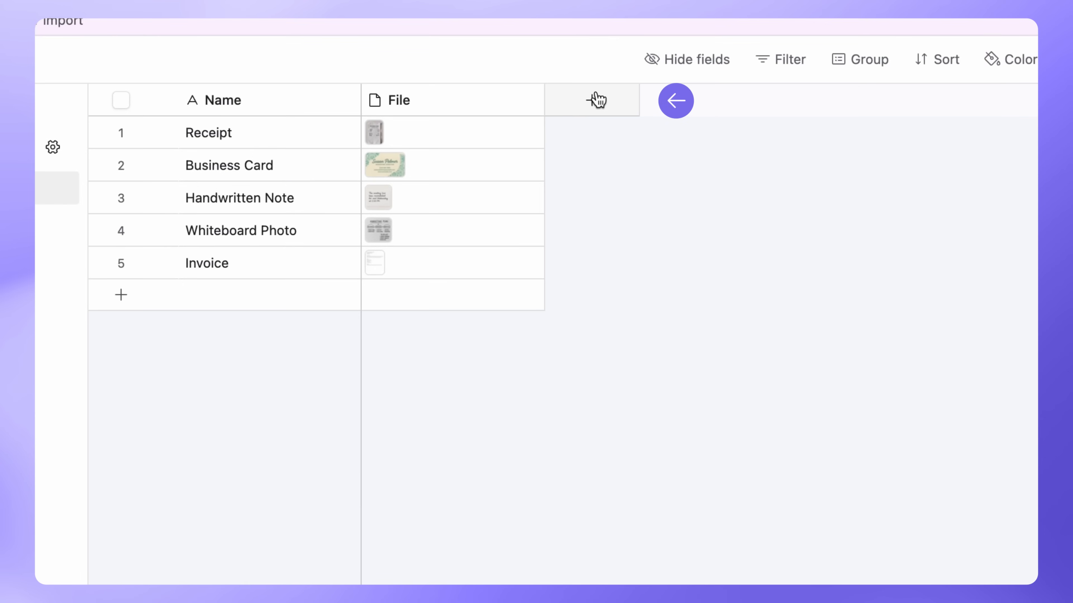
{"action": "left_click", "coordinate": [591, 100]}
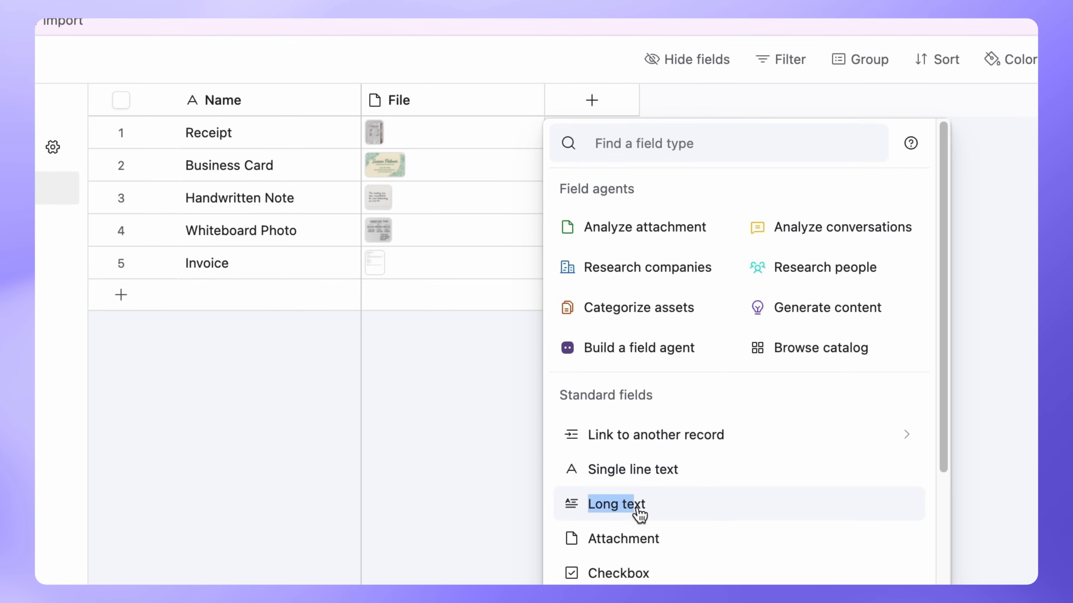
{"action": "left_click", "coordinate": [615, 503]}
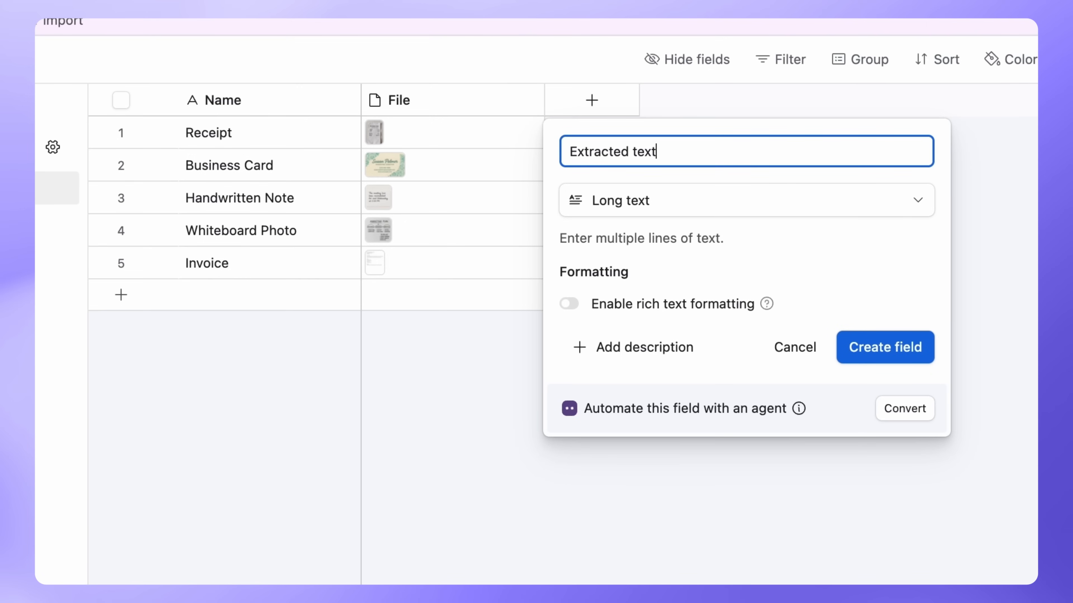
{"action": "left_click", "coordinate": [883, 348]}
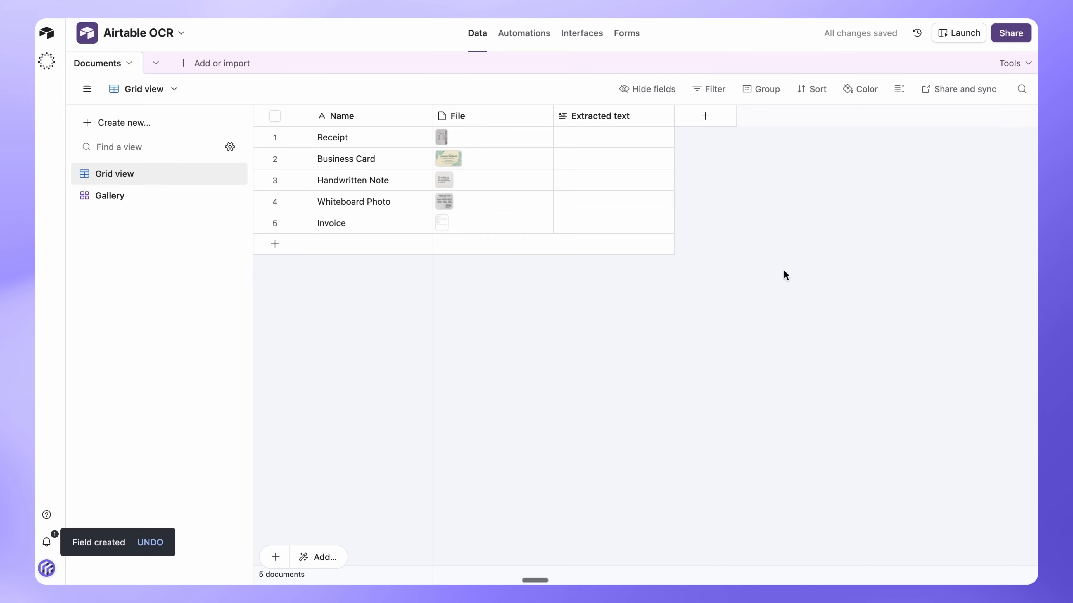
- Create a 'Needs OCR' grid view filtered to File is not empty, plus a condition on Extracted text
{"action": "left_click", "coordinate": [123, 122]}
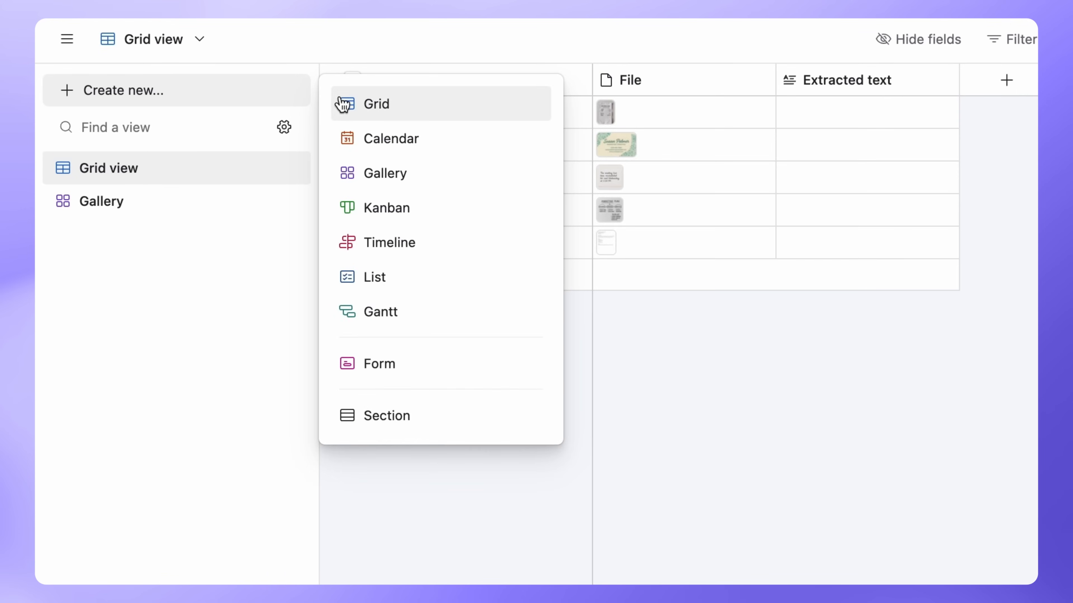
{"action": "left_click", "coordinate": [376, 104]}
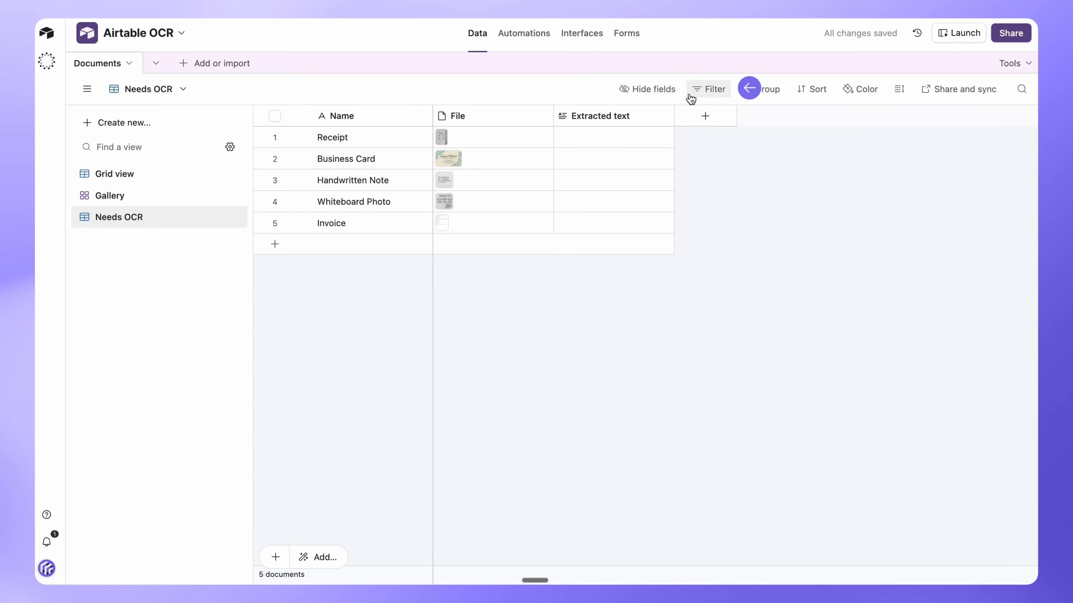
{"action": "left_click", "coordinate": [707, 88]}
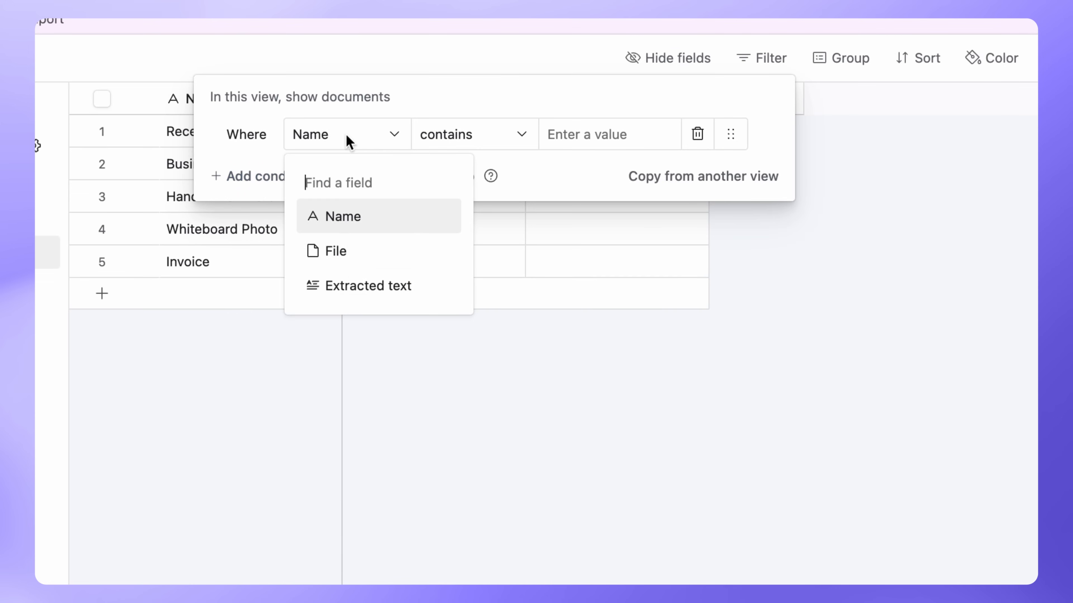
{"action": "left_click", "coordinate": [334, 251]}
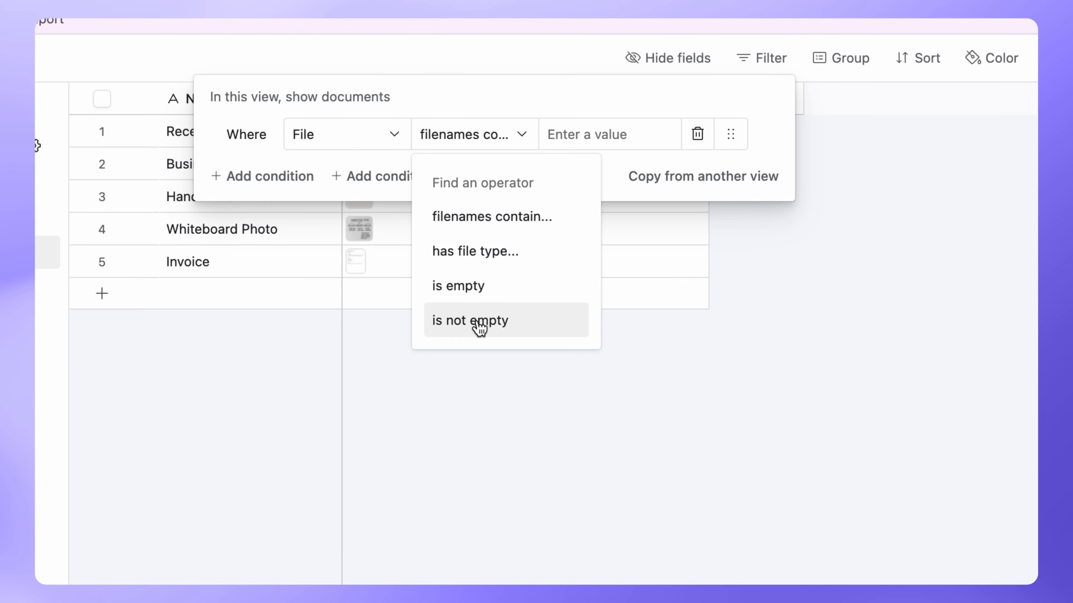
{"action": "left_click", "coordinate": [470, 320]}
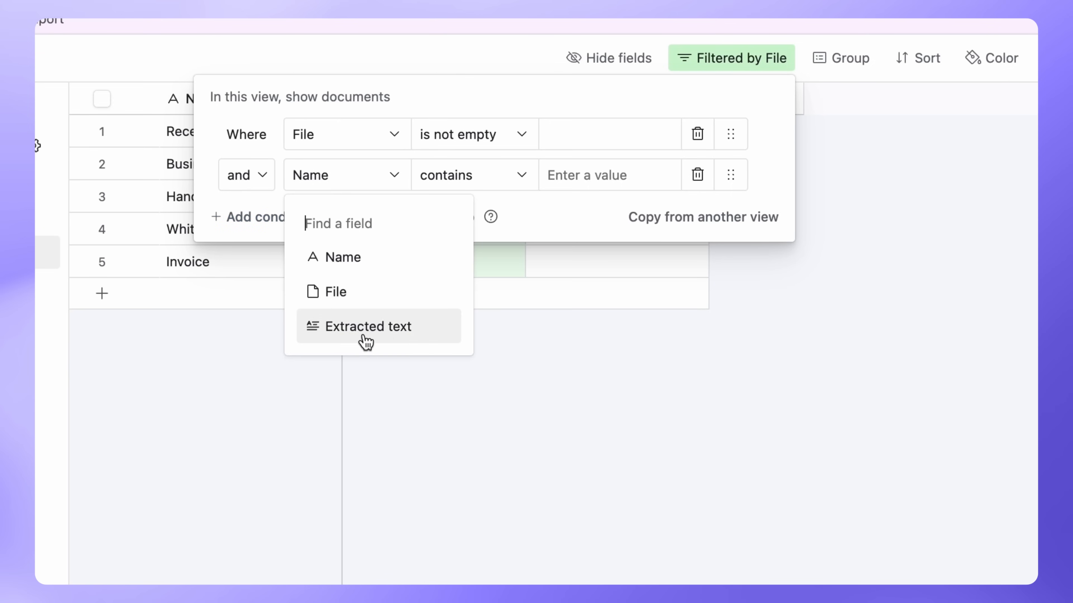
{"action": "left_click", "coordinate": [369, 326]}
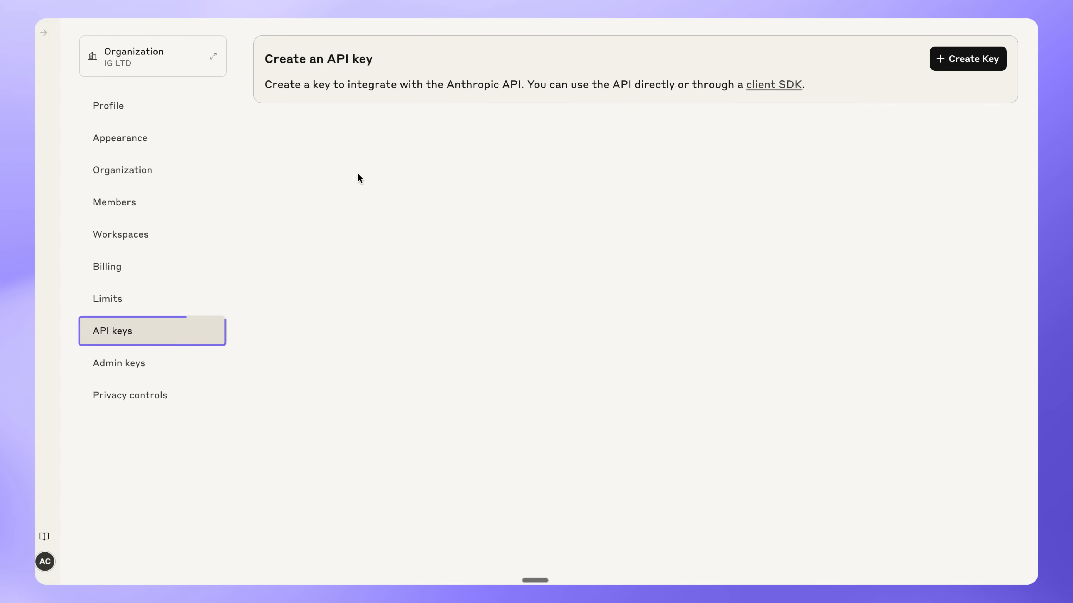
- Create an Anthropic API key named 'data-fetcher' and copy its value
{"action": "left_click", "coordinate": [967, 59]}
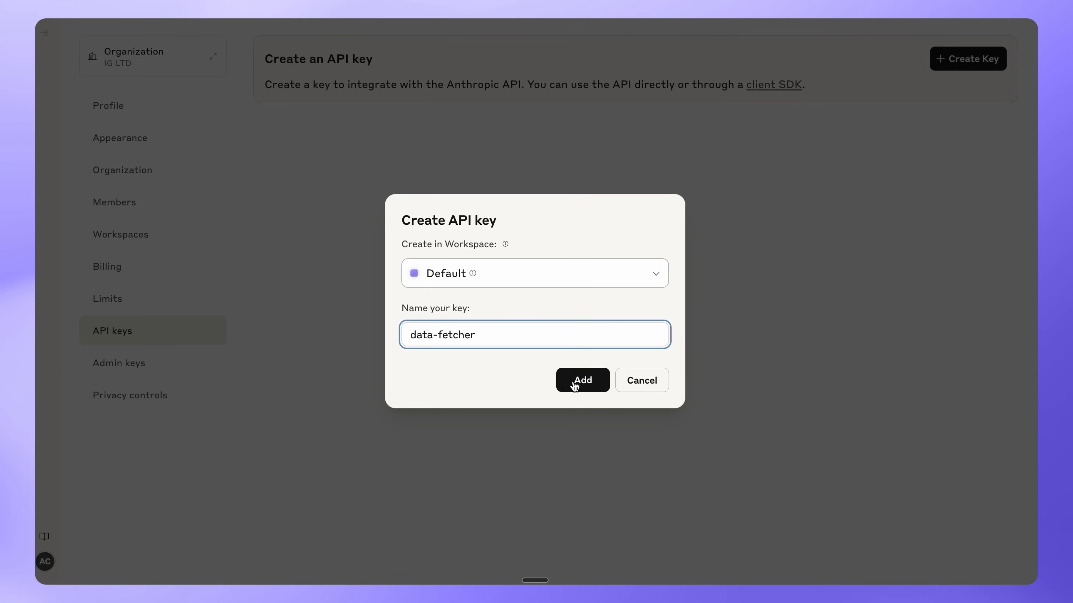
{"action": "left_click", "coordinate": [582, 381]}
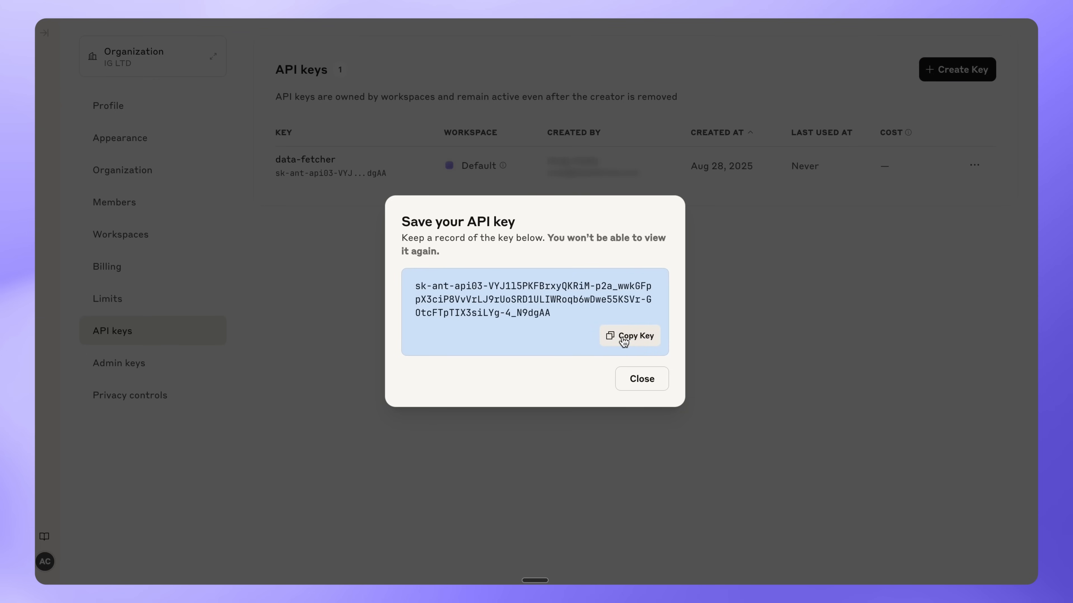
{"action": "left_click", "coordinate": [628, 335]}
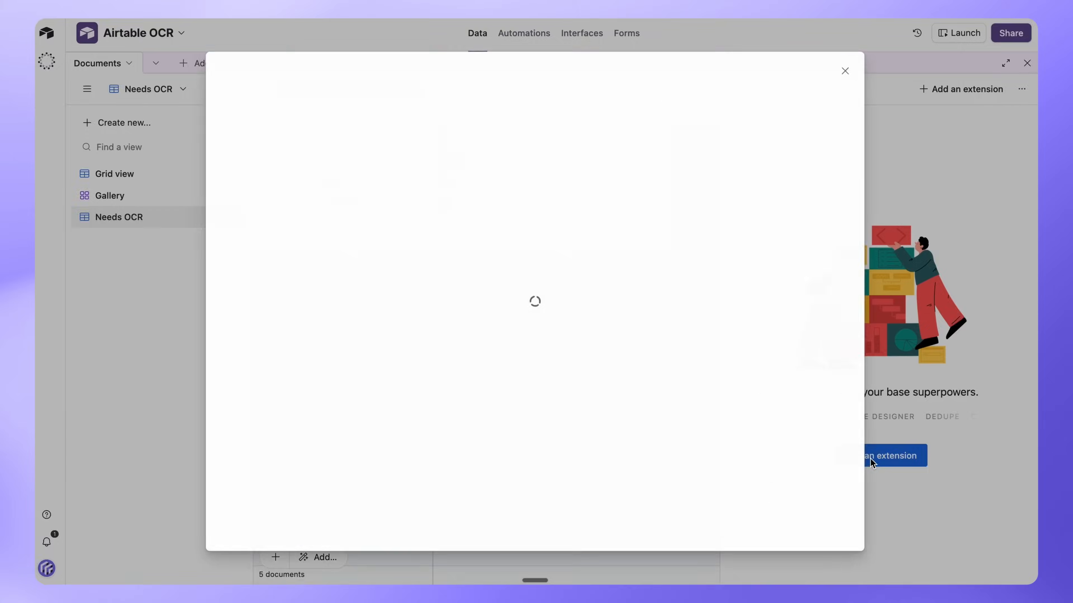
- Search the Marketplace for 'data fetcher' and add the Data Fetcher extension to the base
{"action": "type", "text": "data fetche"}
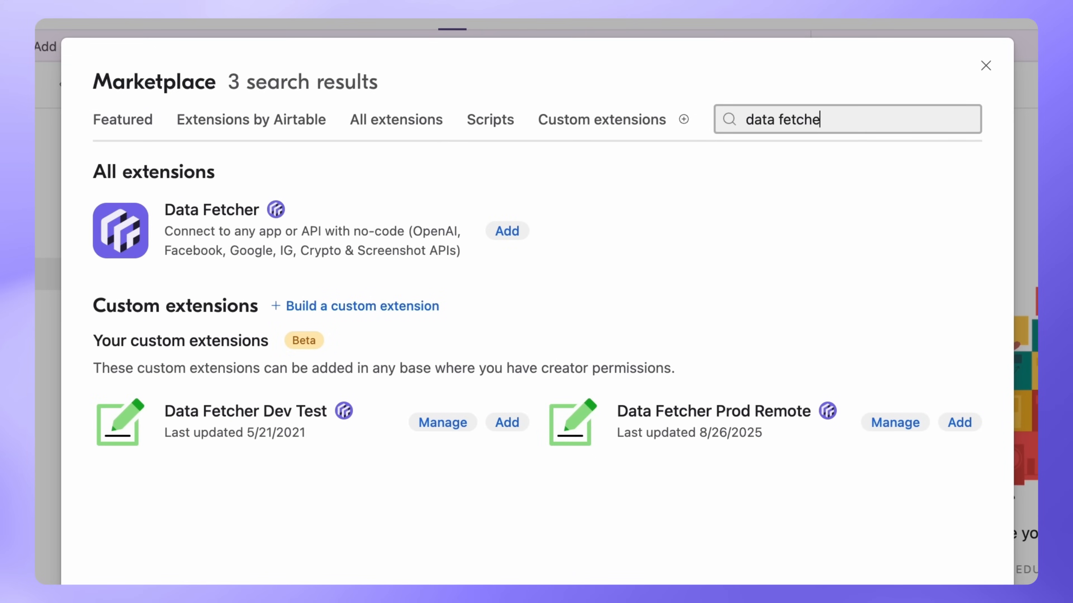
{"action": "left_click", "coordinate": [507, 230]}
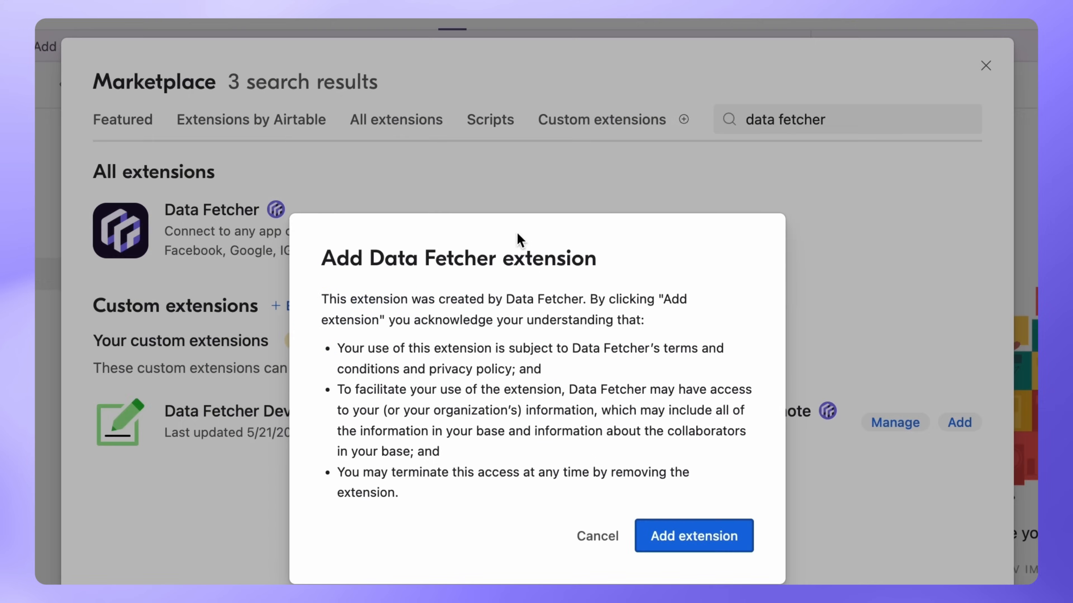
{"action": "left_click", "coordinate": [692, 536]}
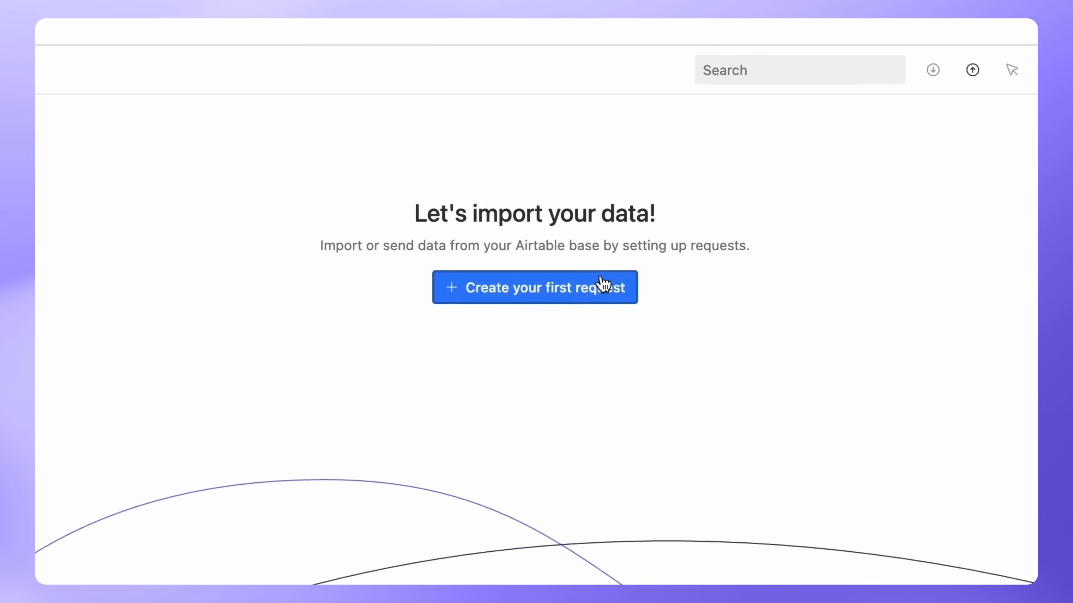
- Create an Anthropic 'Create a message' request named 'Extract text' with the pasted API key
{"action": "left_click", "coordinate": [534, 286]}
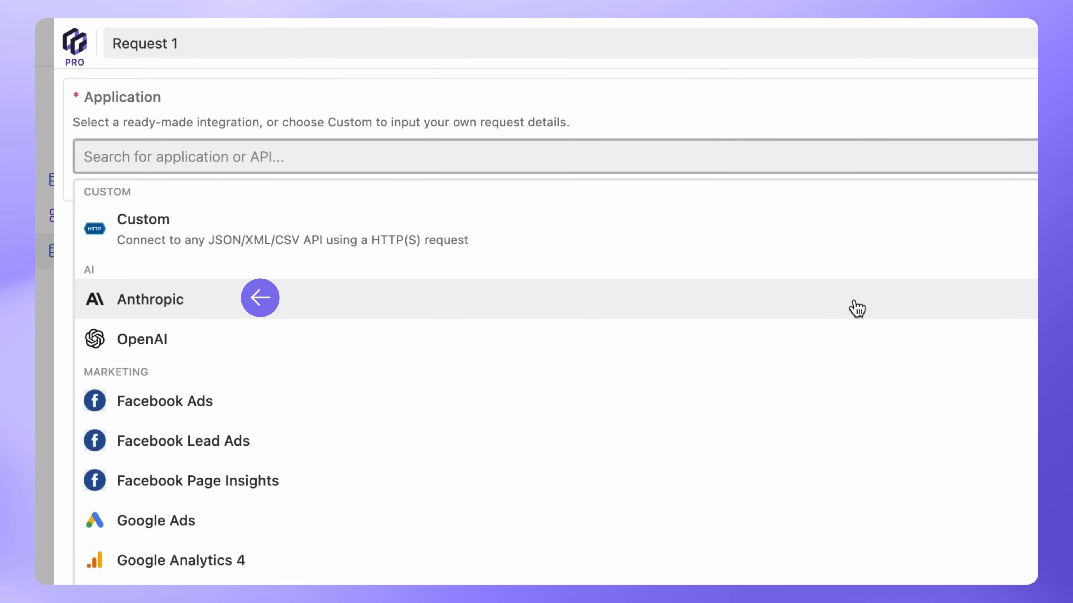
{"action": "left_click", "coordinate": [149, 299]}
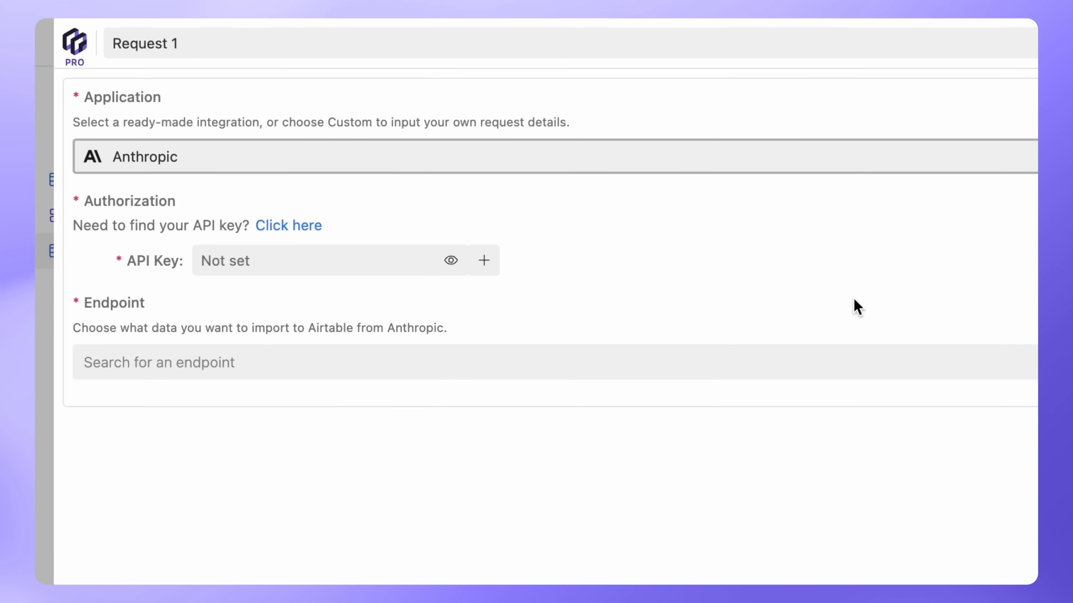
{"action": "mouse_move", "coordinate": [404, 260]}
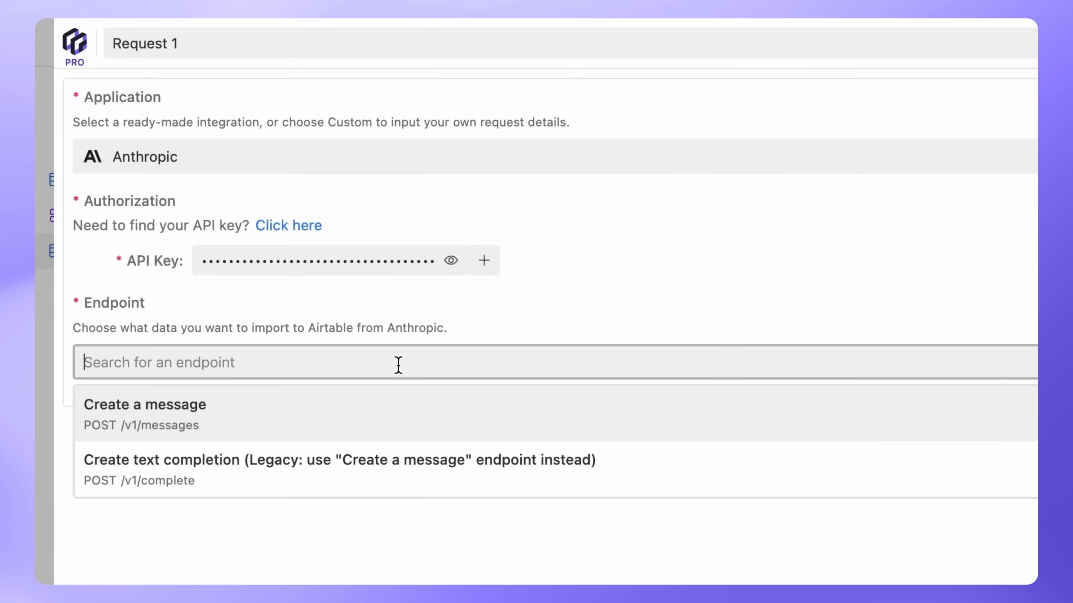
{"action": "left_click", "coordinate": [145, 405]}
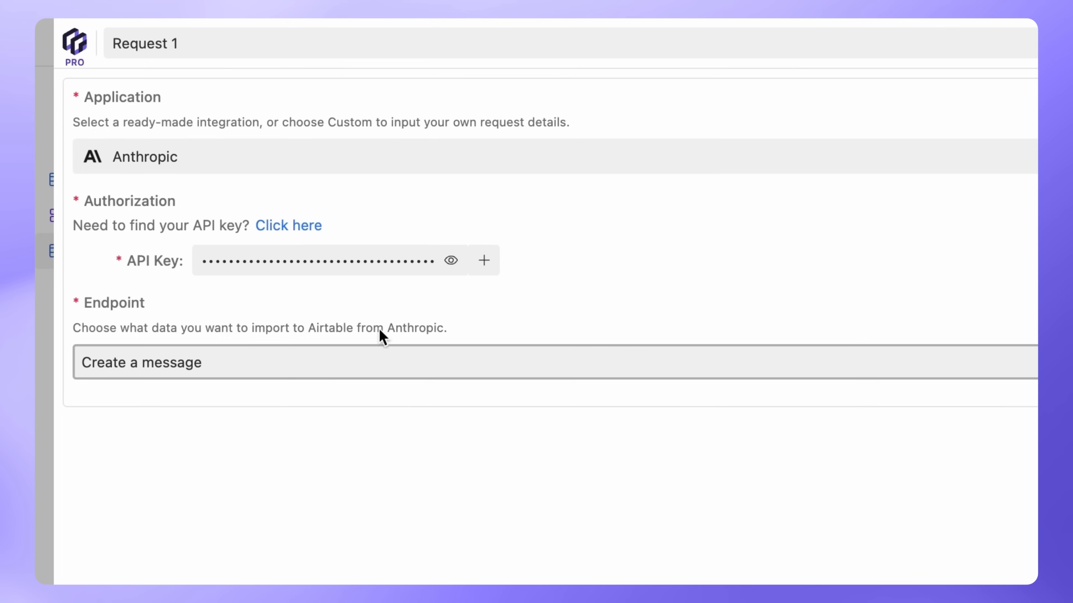
{"action": "type", "text": "Extract text"}
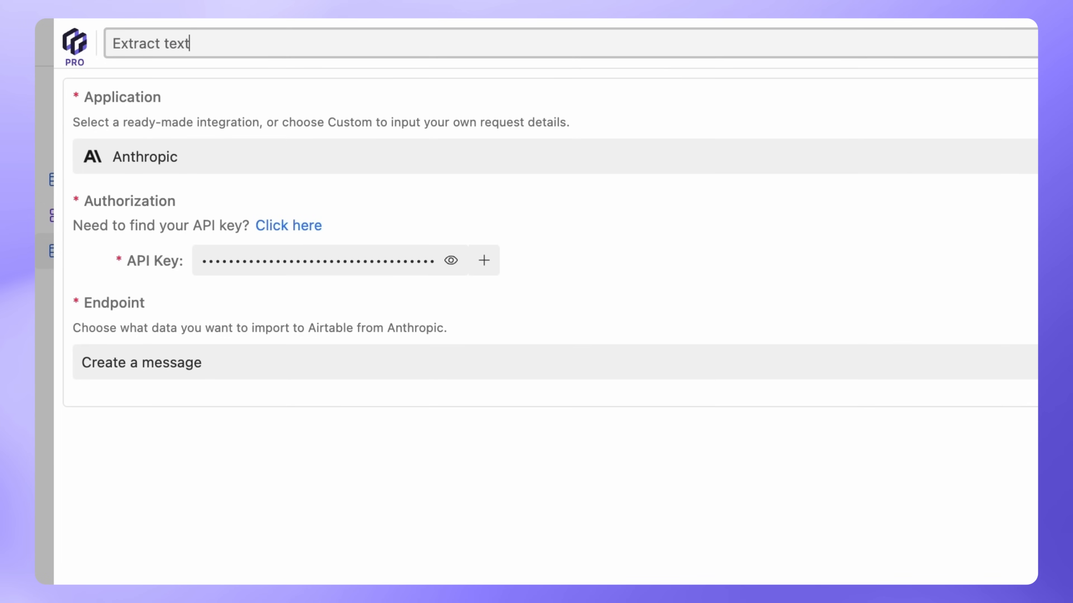
{"action": "left_click", "coordinate": [939, 561]}
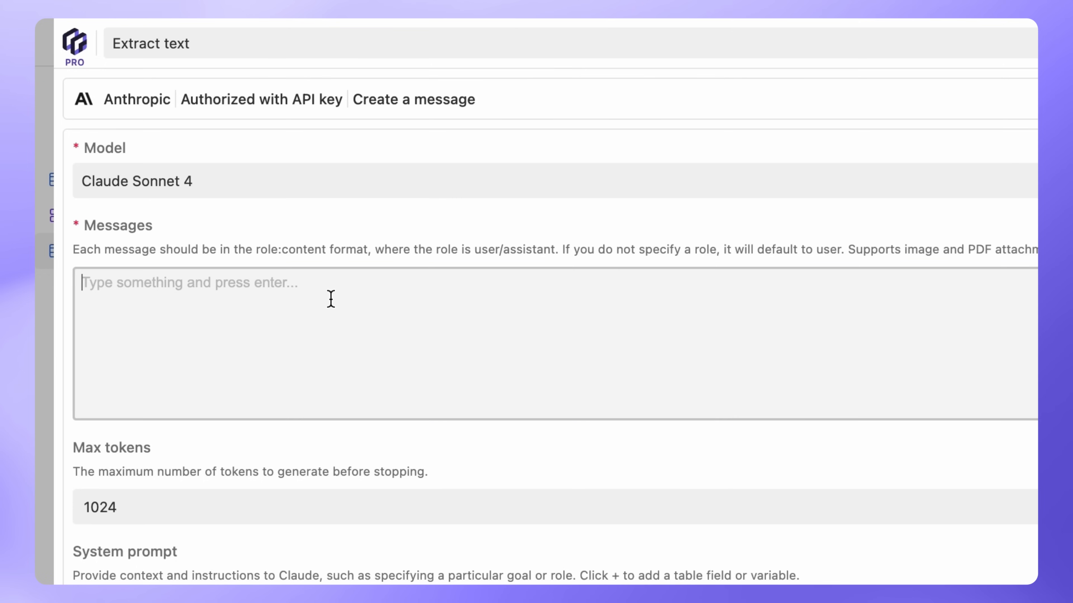
- Write the 'Extract all text...' prompt and insert the Documents File field from the Needs OCR view
{"action": "type", "text": "Extract all text from this image or document. Return only the extracted text, no extra commentary."}
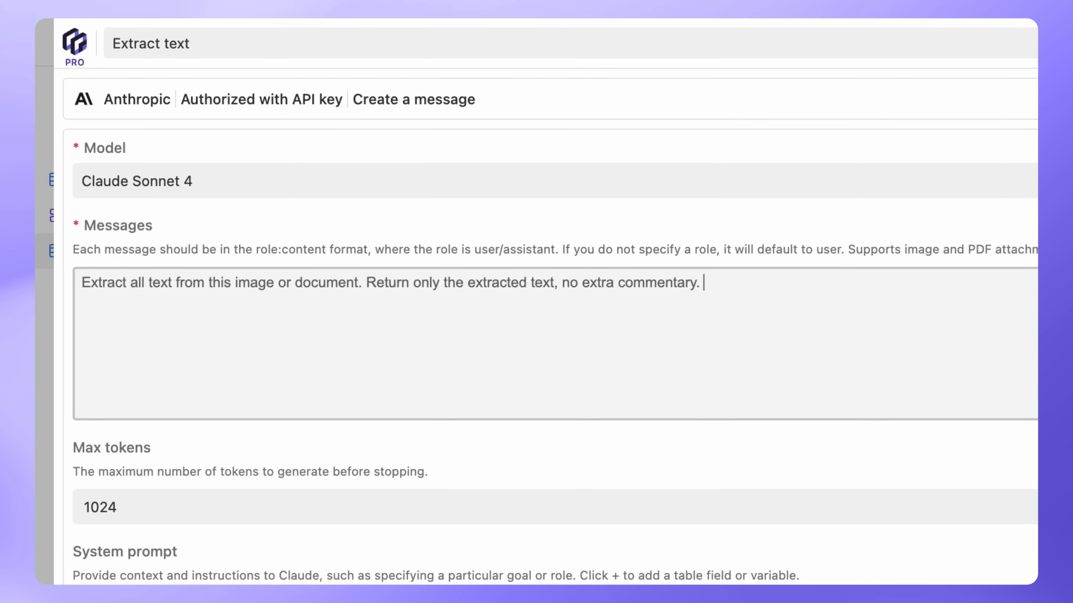
{"action": "mouse_move", "coordinate": [336, 299]}
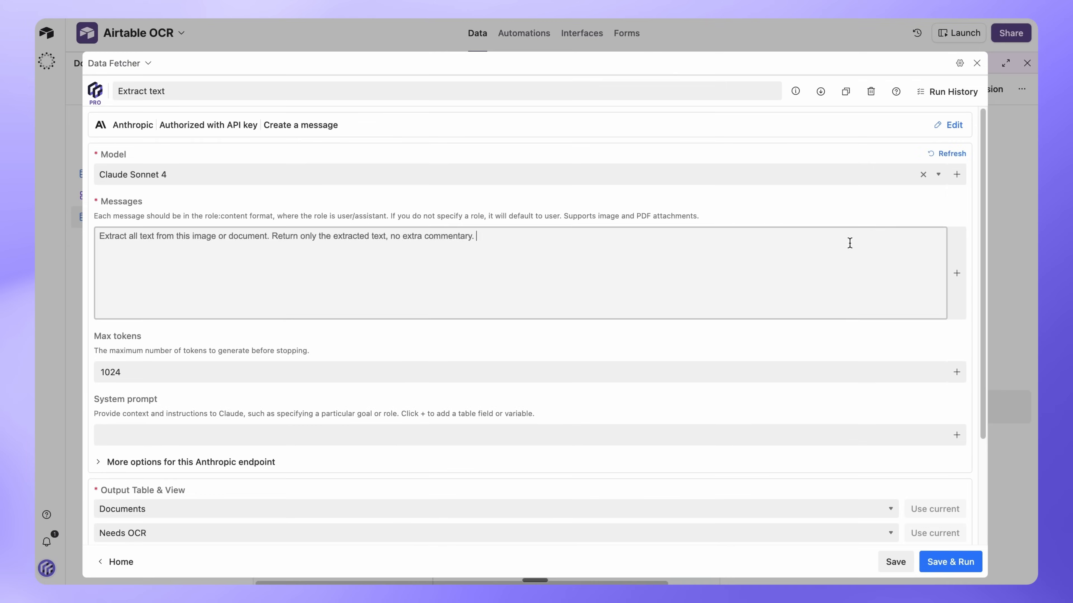
{"action": "left_click", "coordinate": [957, 273]}
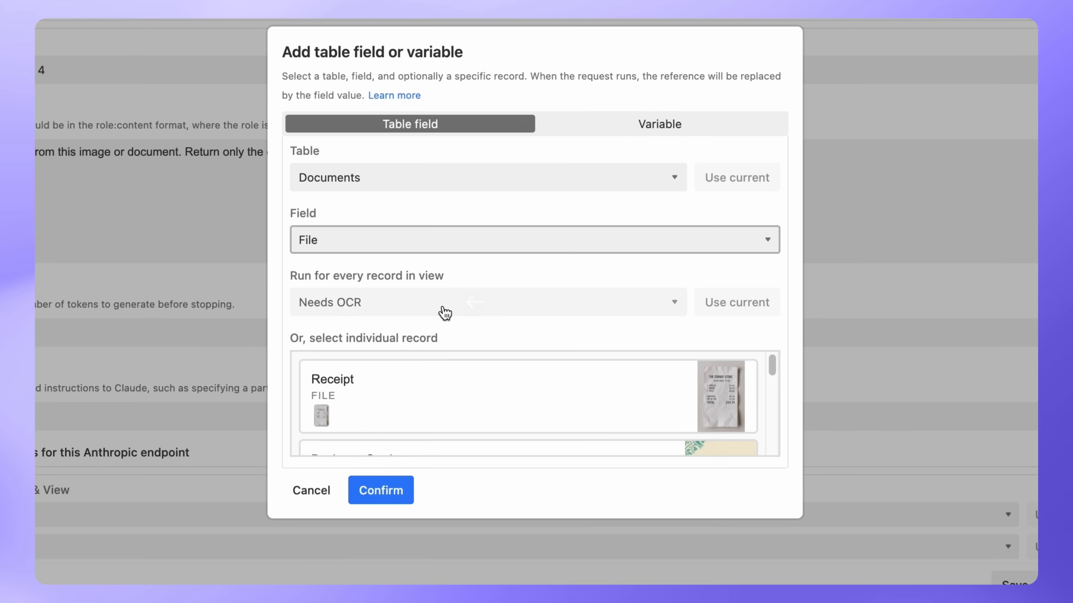
{"action": "mouse_move", "coordinate": [436, 407]}
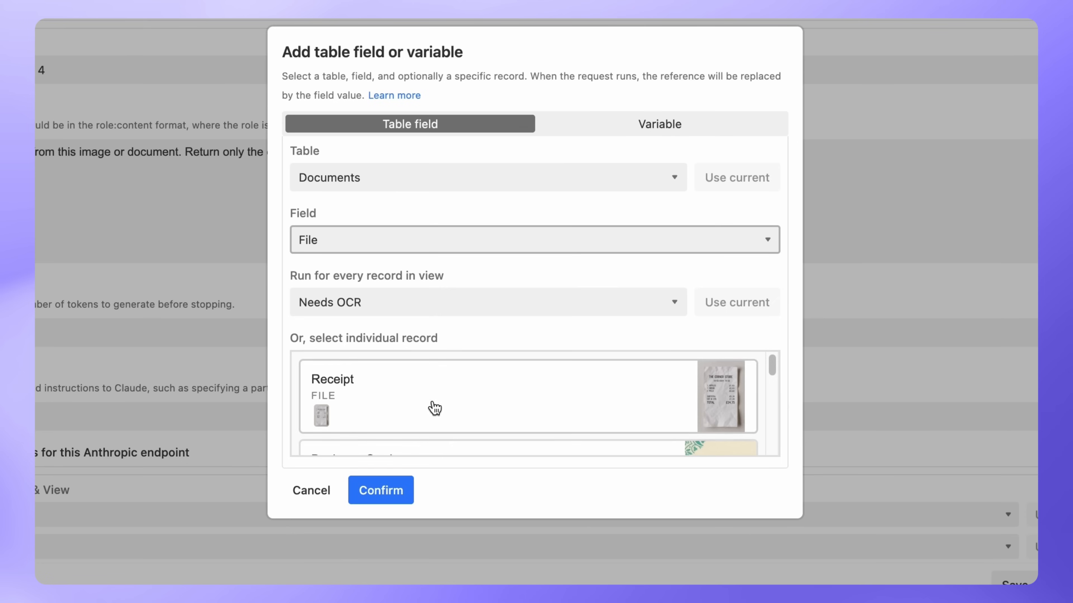
{"action": "left_click", "coordinate": [380, 489]}
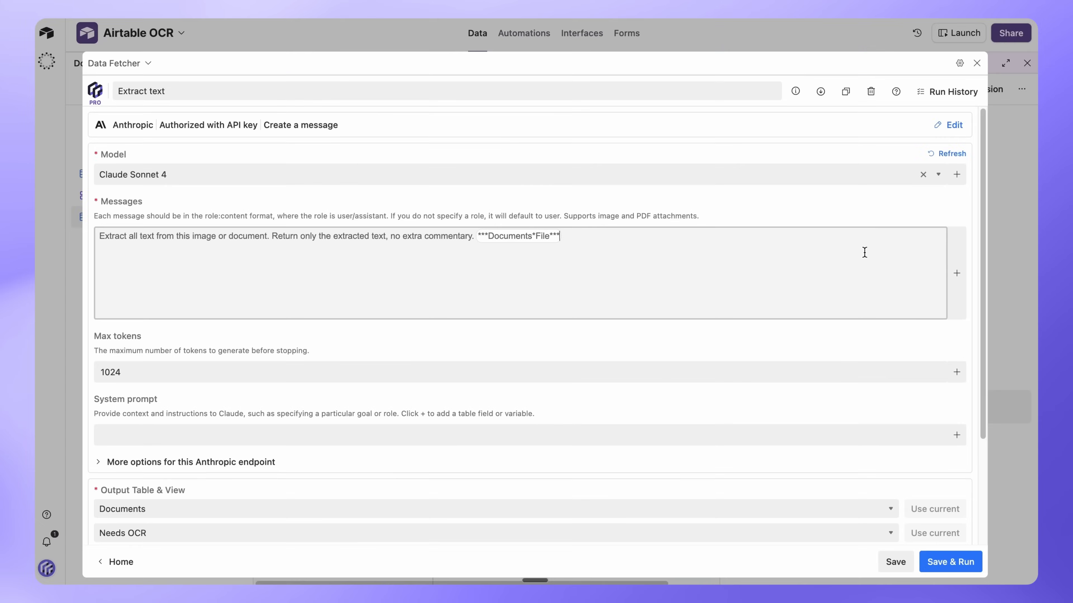
{"action": "mouse_move", "coordinate": [880, 274]}
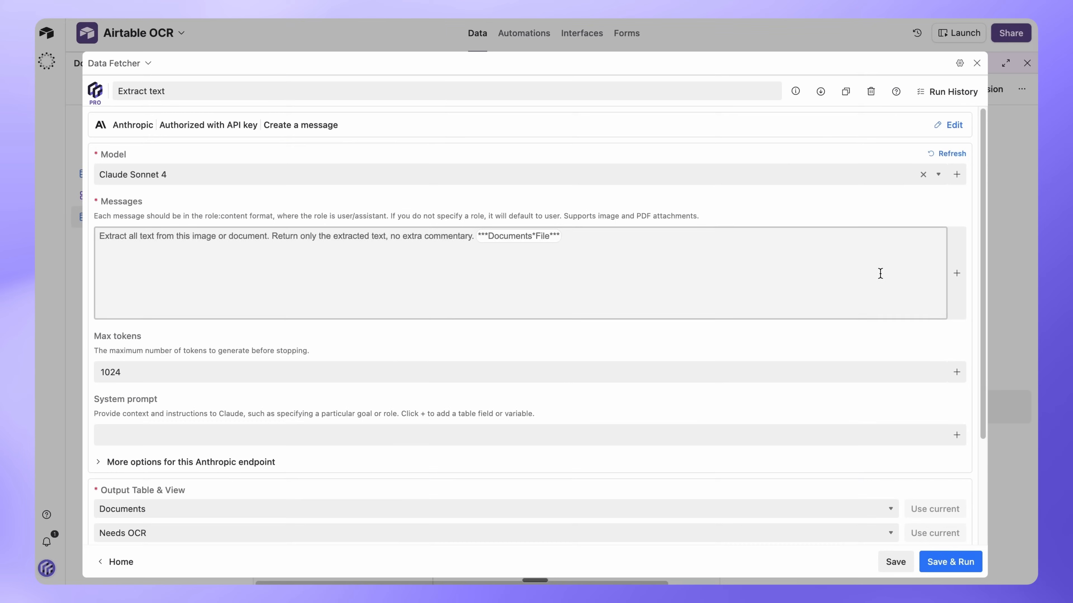
- Save & Run the request and map the returned Message to the existing Extracted text field
{"action": "left_click", "coordinate": [950, 562]}
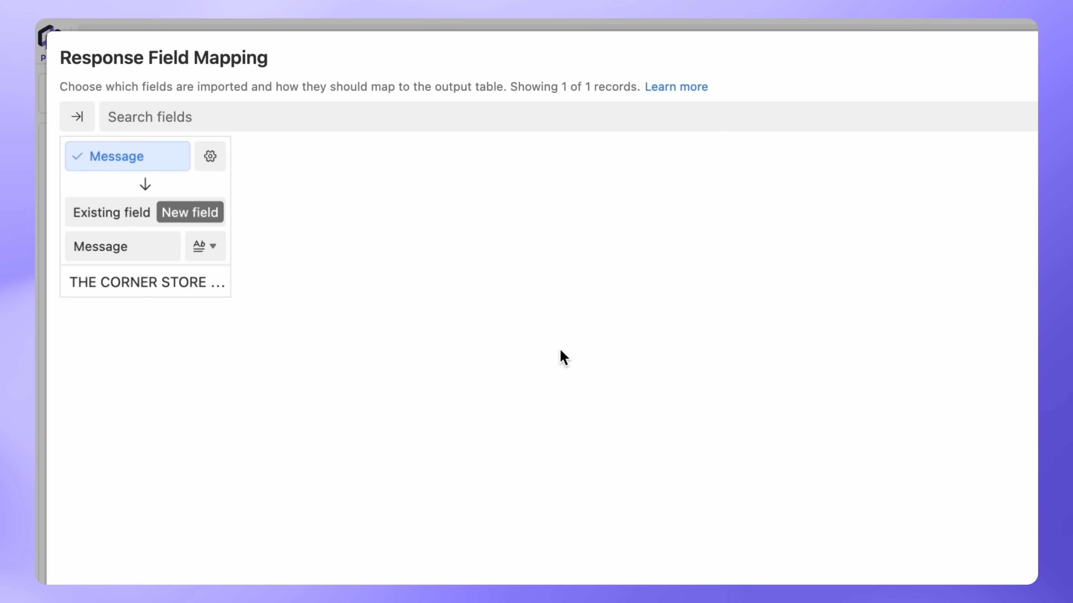
{"action": "mouse_move", "coordinate": [100, 219]}
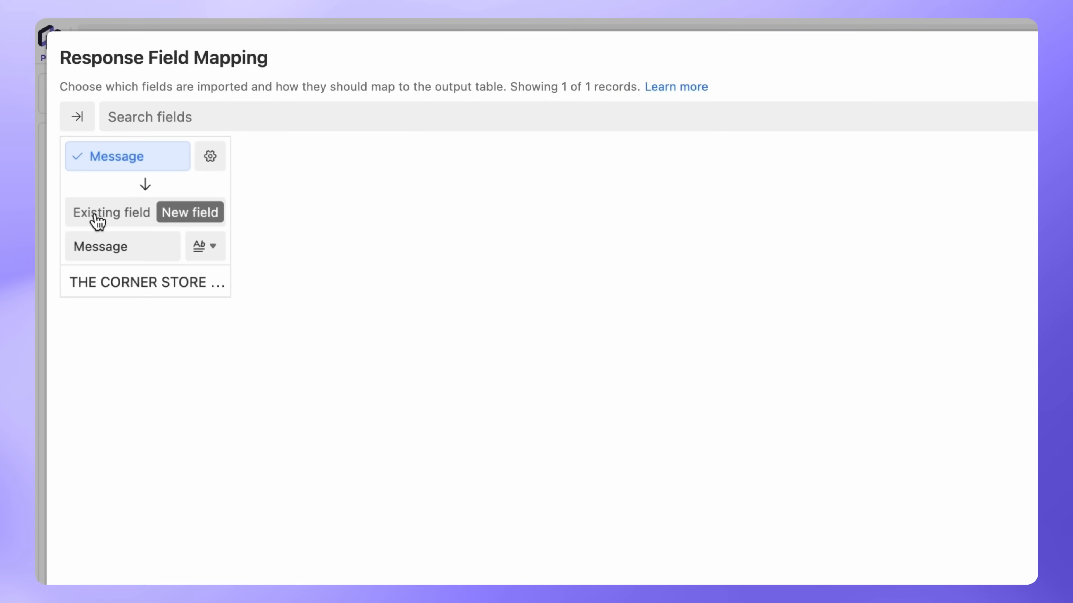
{"action": "left_click", "coordinate": [111, 212]}
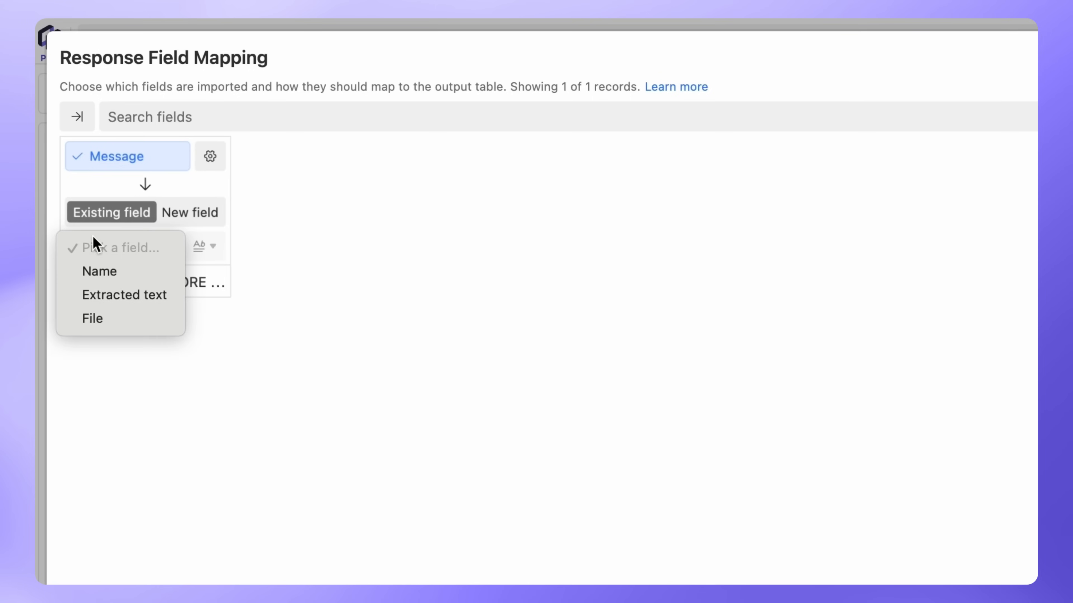
{"action": "left_click", "coordinate": [124, 295]}
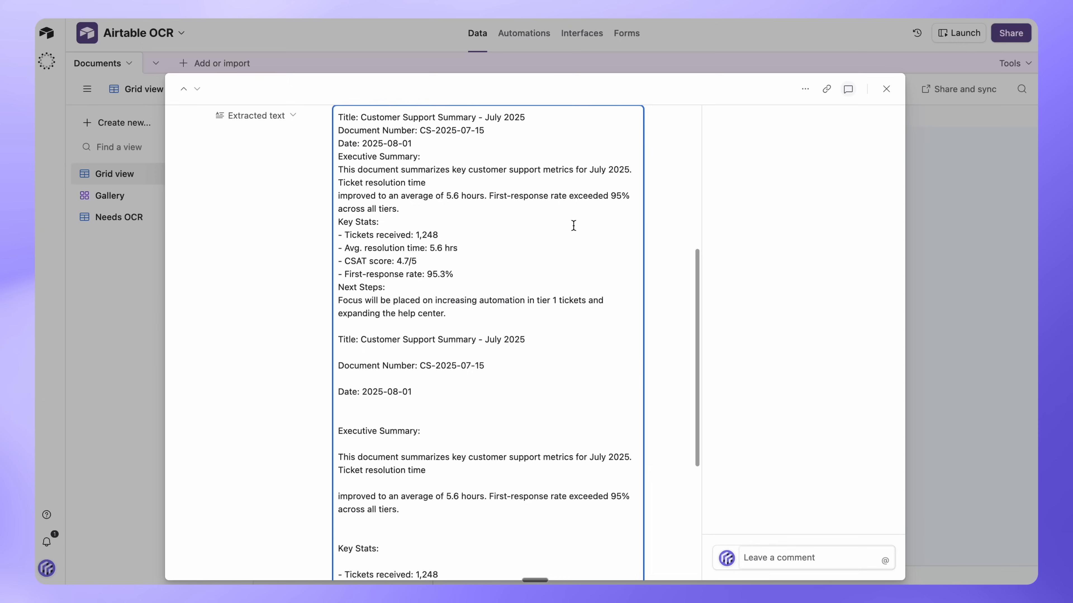
- Review the Invoice record's extracted text and close the expanded record
{"action": "left_click", "coordinate": [847, 89]}
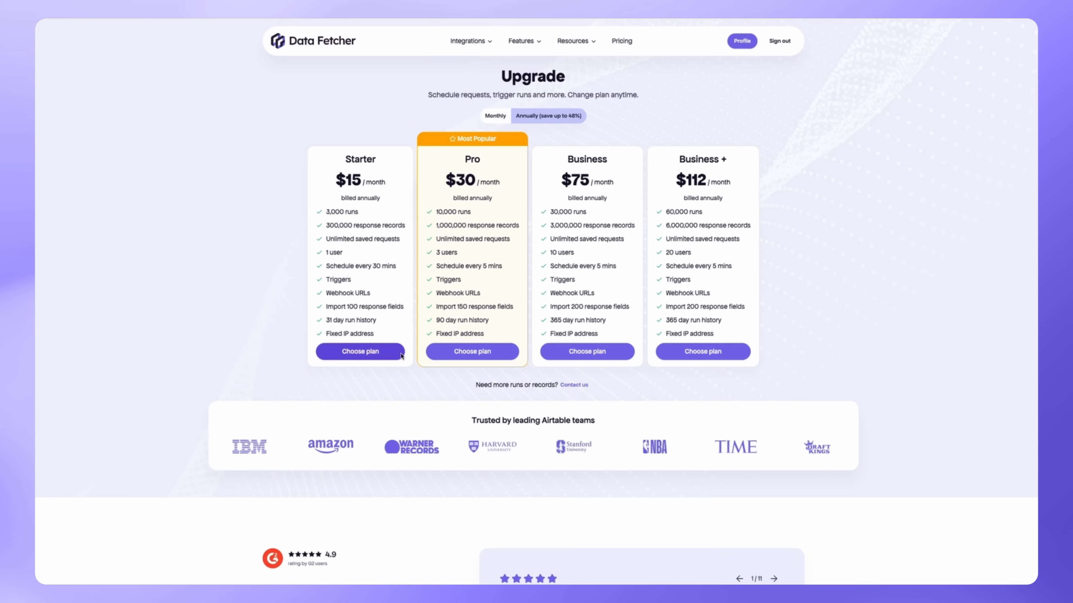
{"action": "mouse_move", "coordinate": [561, 356]}
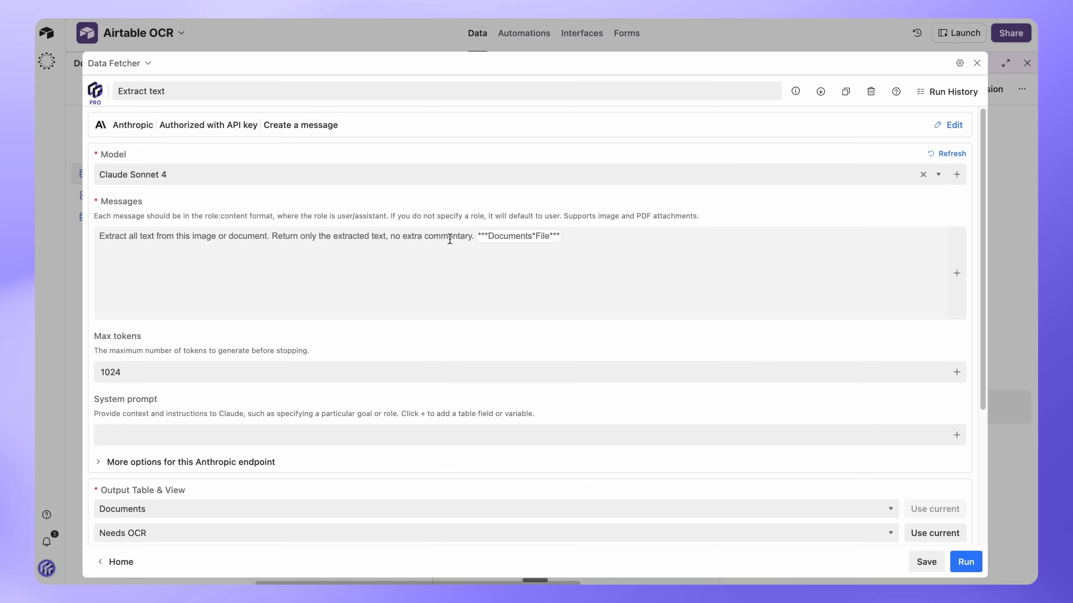
- Switch Extract text to run on a Trigger and grant Data Fetcher access to all Airtable bases
{"action": "scroll", "scroll_direction": "down", "scroll_amount": 3}
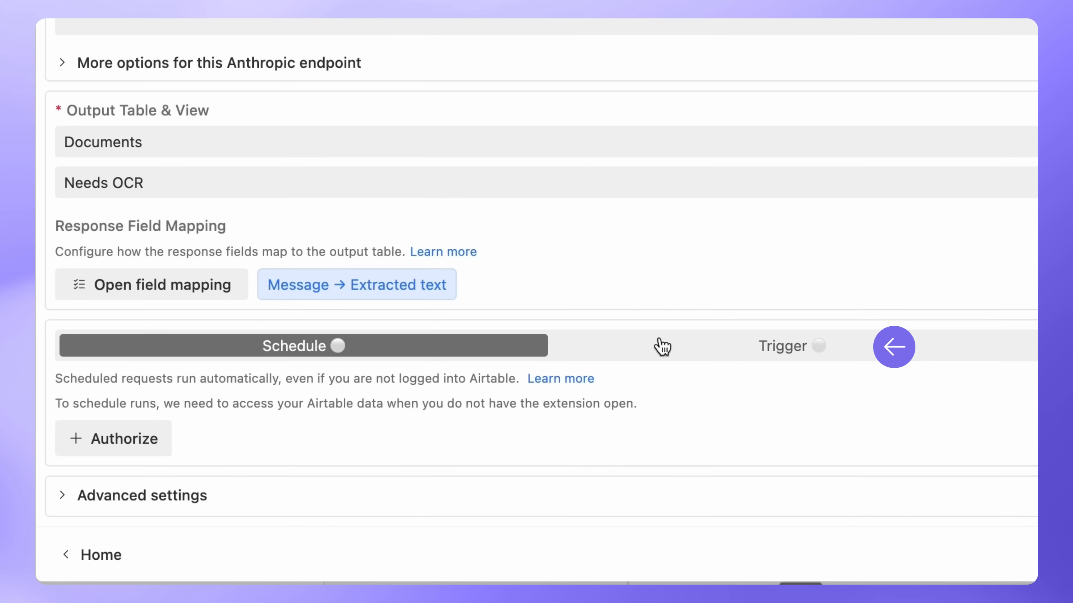
{"action": "left_click", "coordinate": [792, 346]}
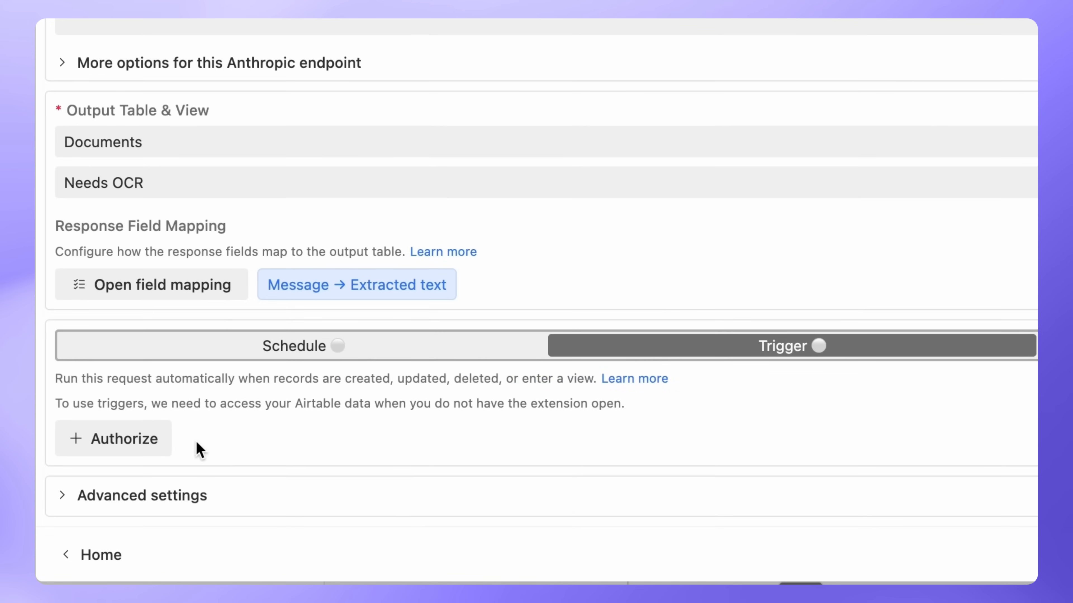
{"action": "scroll", "scroll_direction": "up", "scroll_amount": 3}
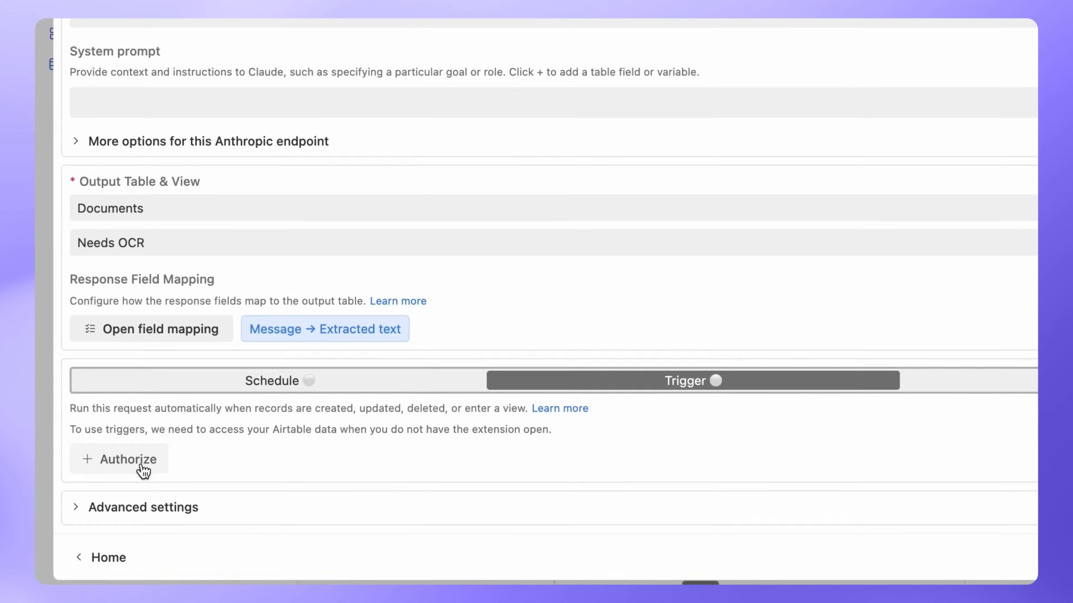
{"action": "left_click", "coordinate": [119, 459]}
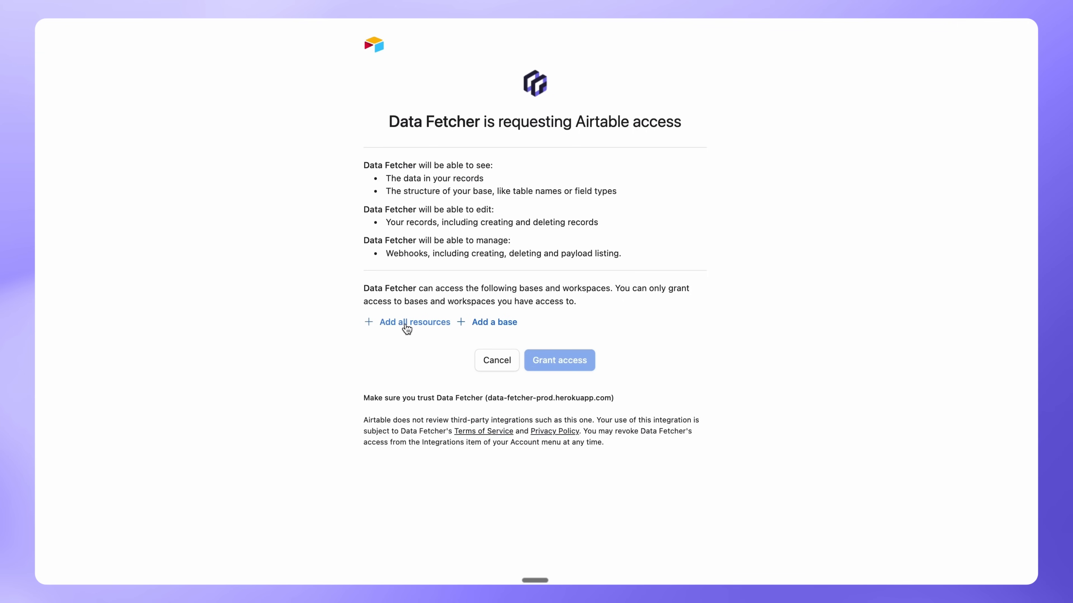
{"action": "left_click", "coordinate": [414, 322]}
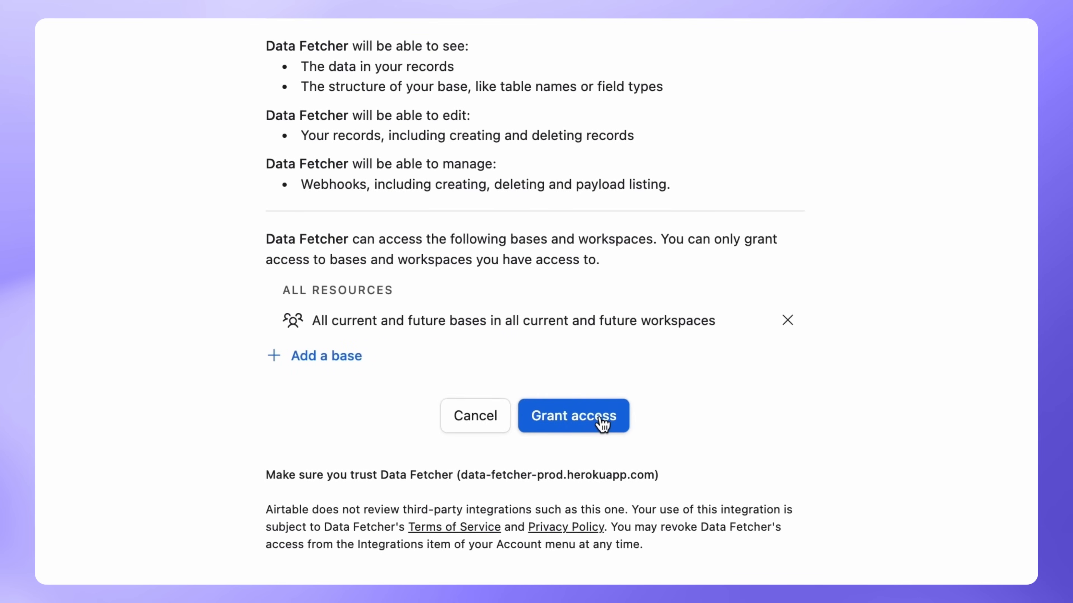
{"action": "left_click", "coordinate": [573, 415]}
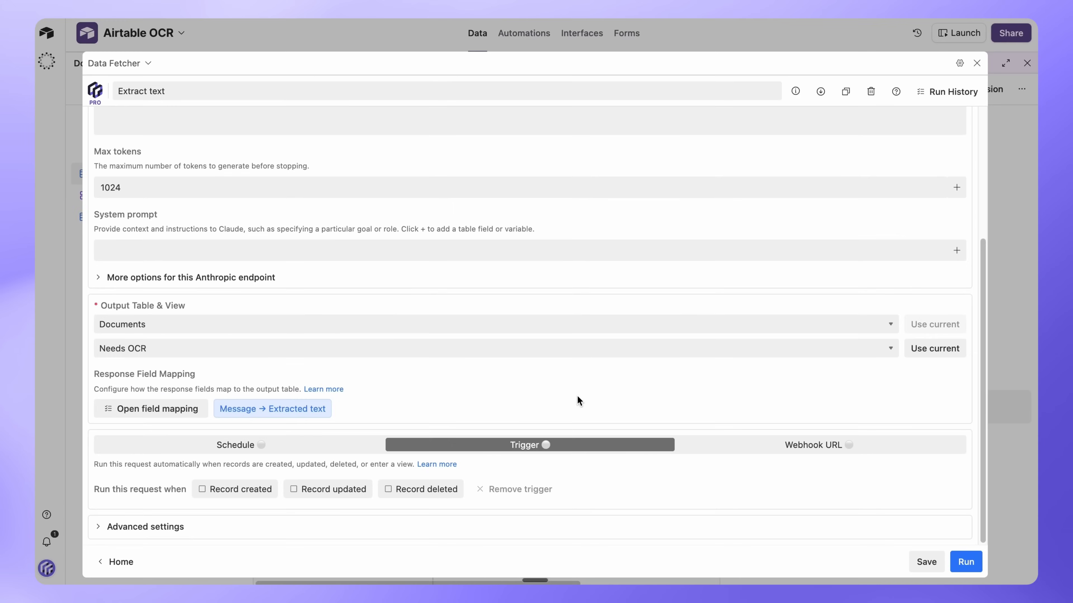
- Tick 'Record created' as the trigger and choose the table it watches
{"action": "left_click", "coordinate": [234, 488]}
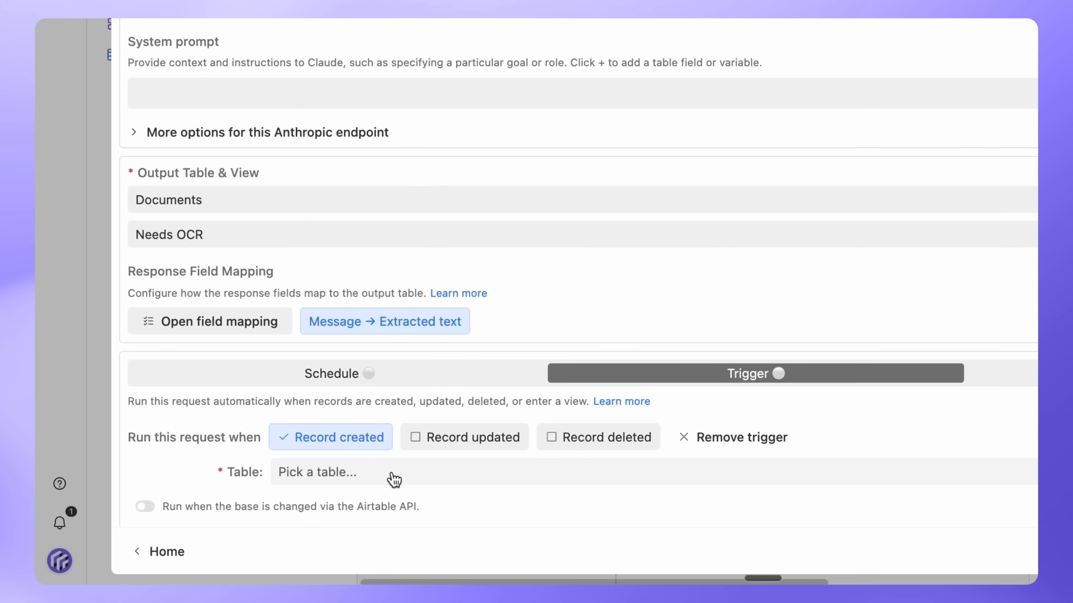
{"action": "left_click", "coordinate": [316, 472]}
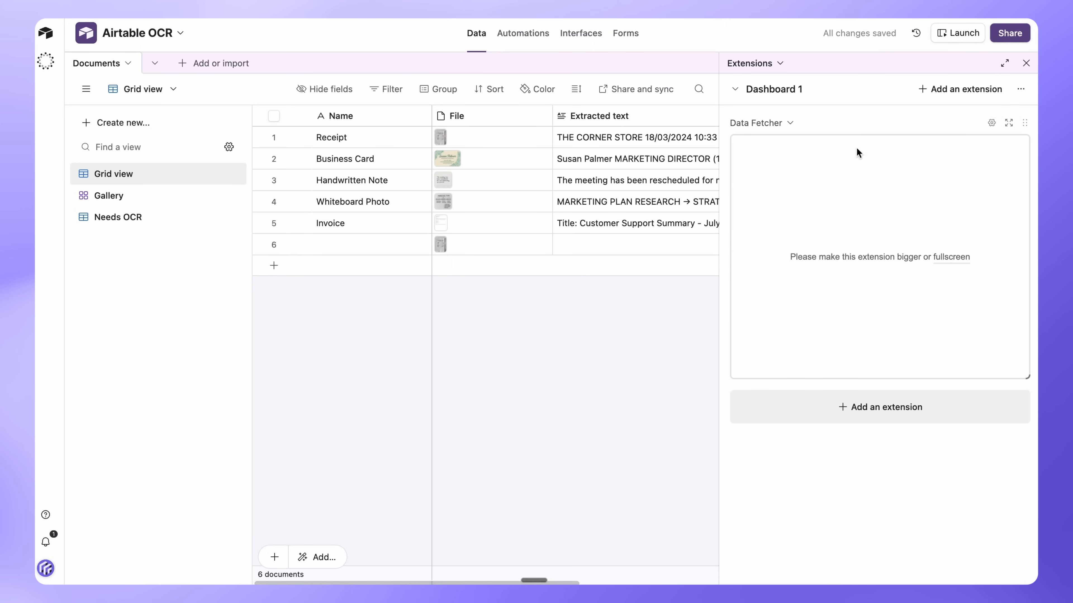
- Hide the Extensions panel to reveal the Documents grid with extracted text filled in
{"action": "left_click", "coordinate": [1026, 63]}
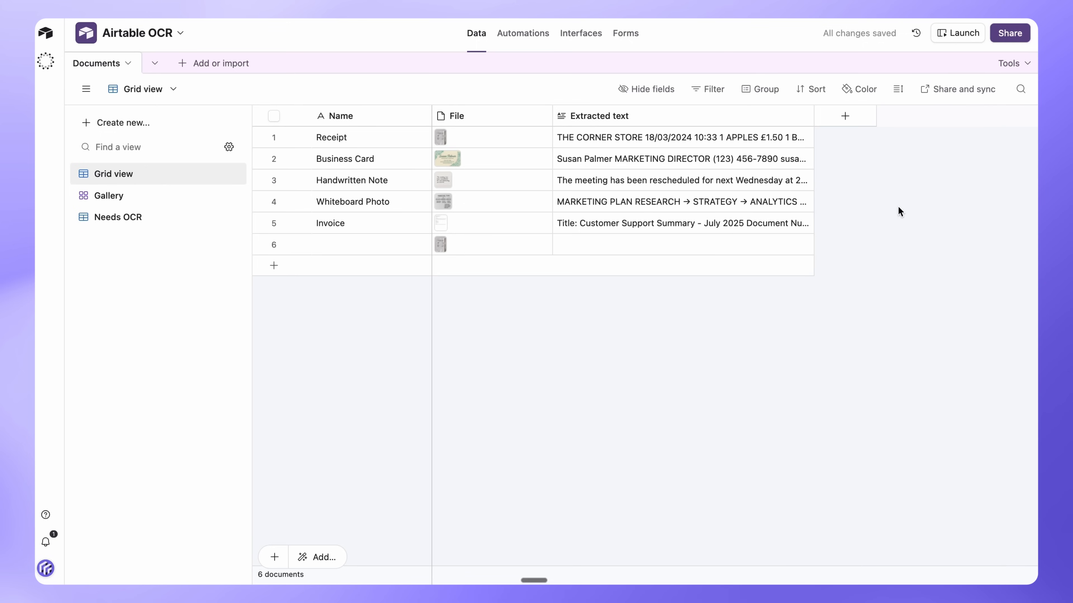